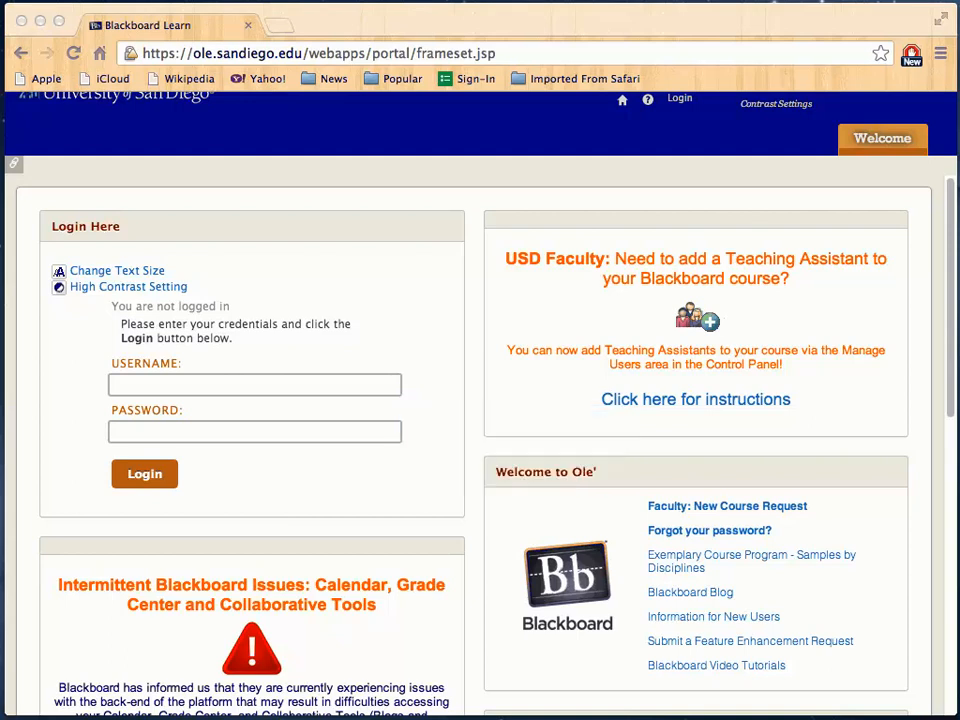
Sign in to Blackboard Learn as 'professo' with the password
left_click(255, 384)
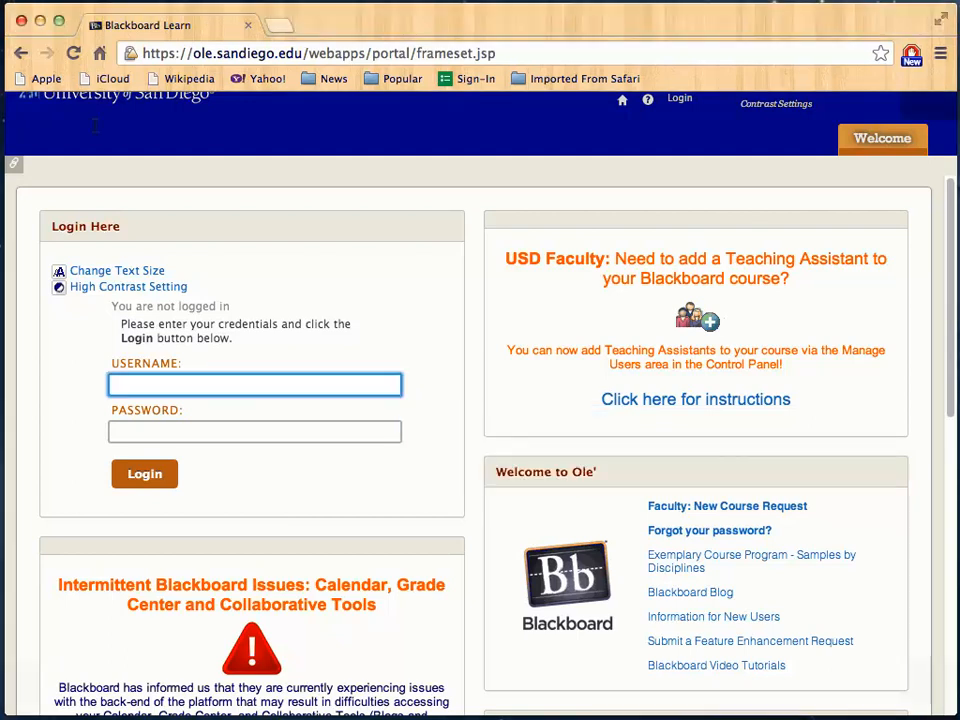
type("professor4")
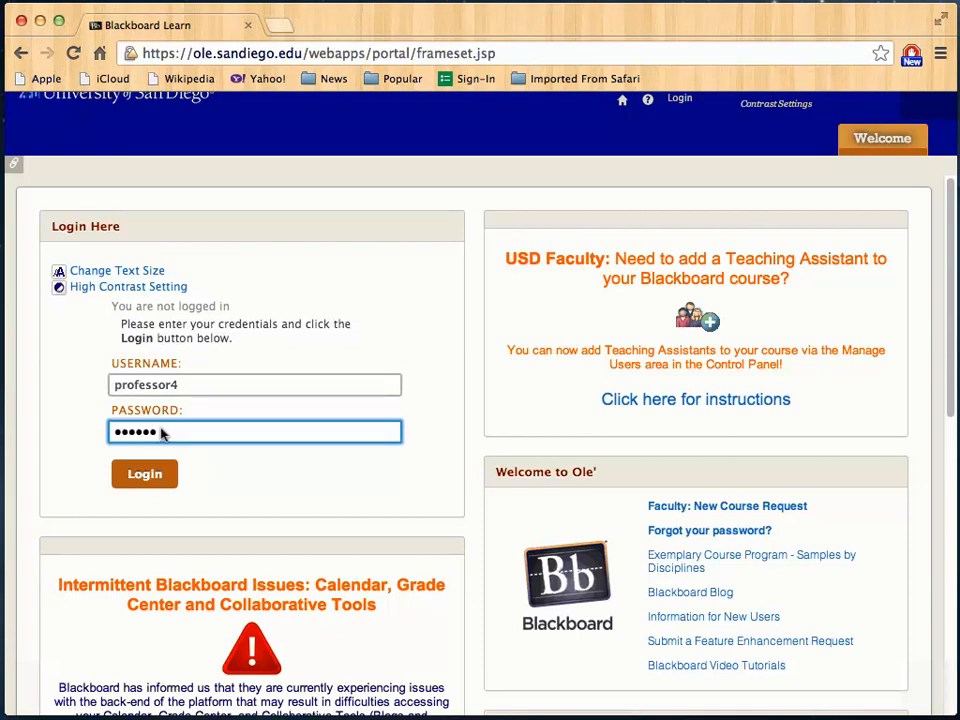
left_click(144, 473)
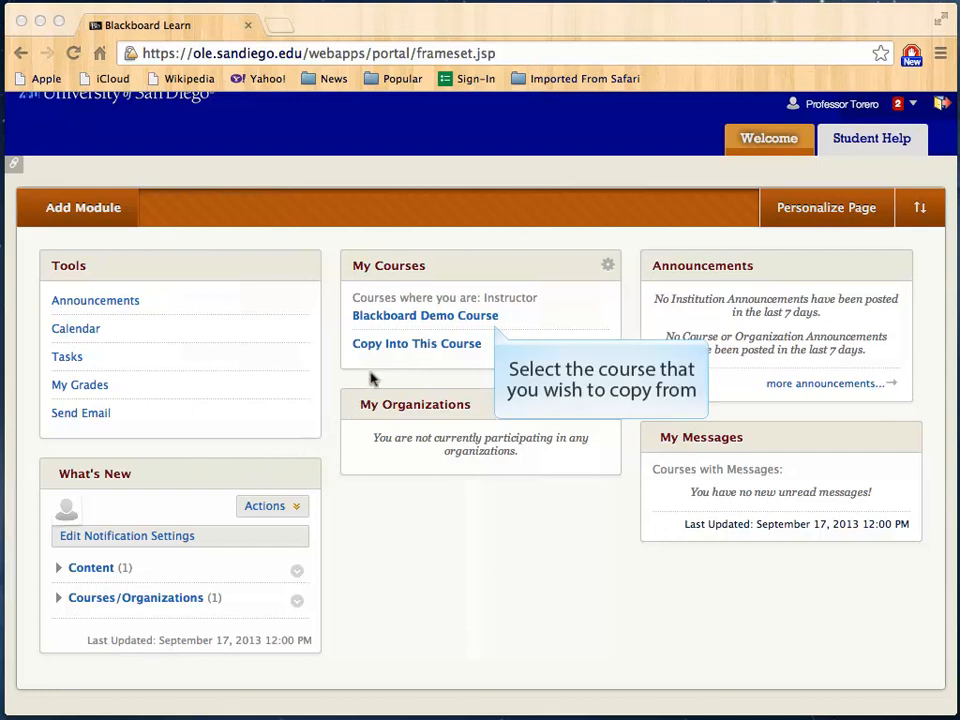
mouse_move(385, 317)
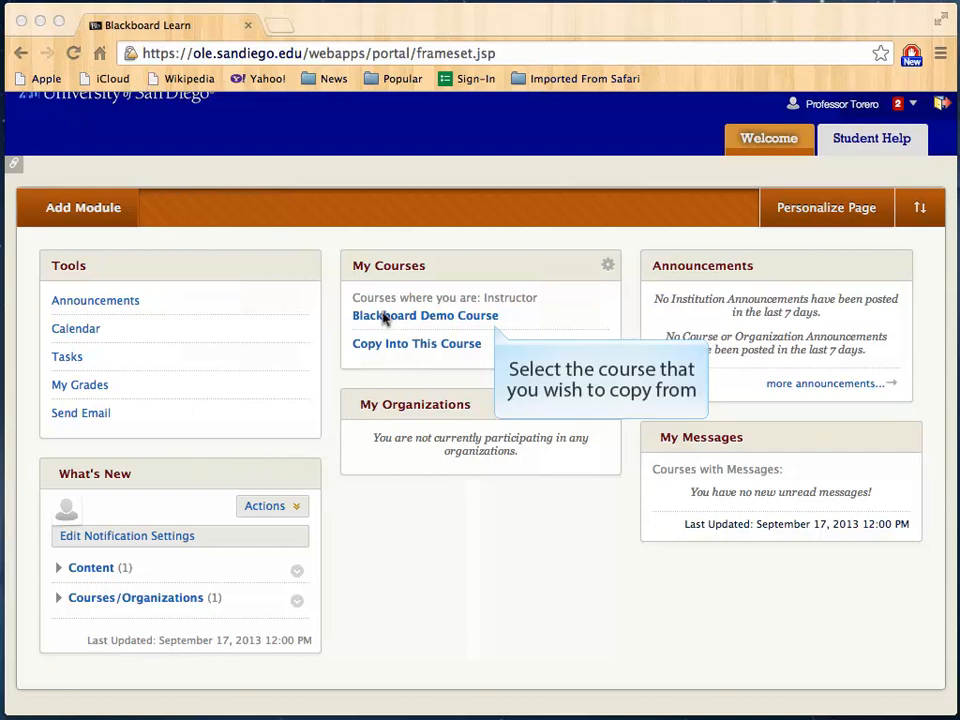
Open Blackboard Demo Course and scroll the Control Panel to Packages and Utilities
left_click(425, 315)
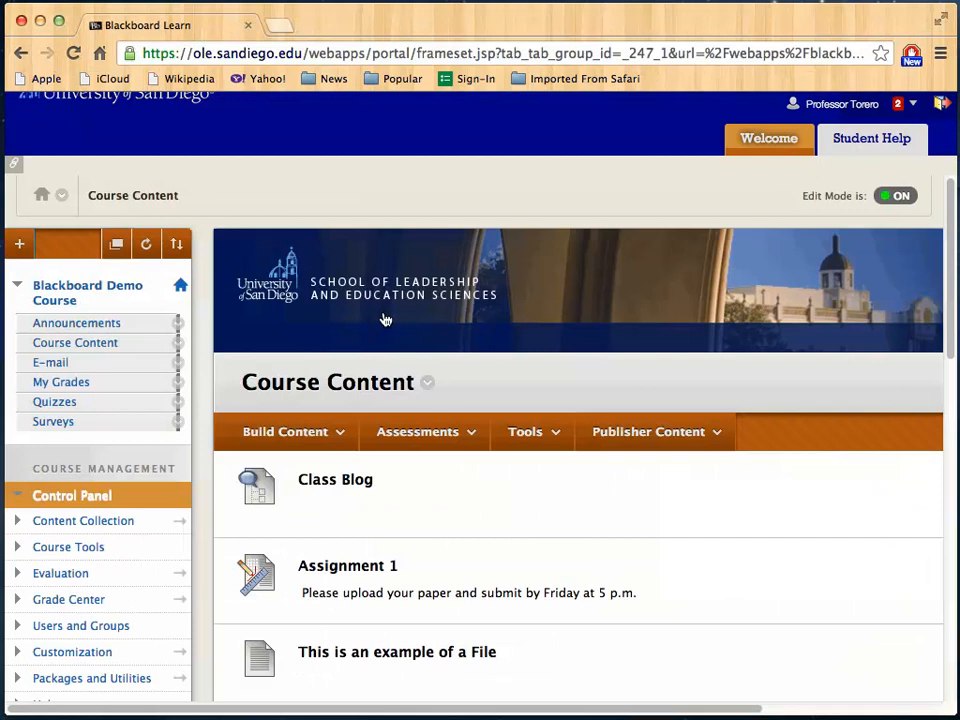
mouse_move(203, 388)
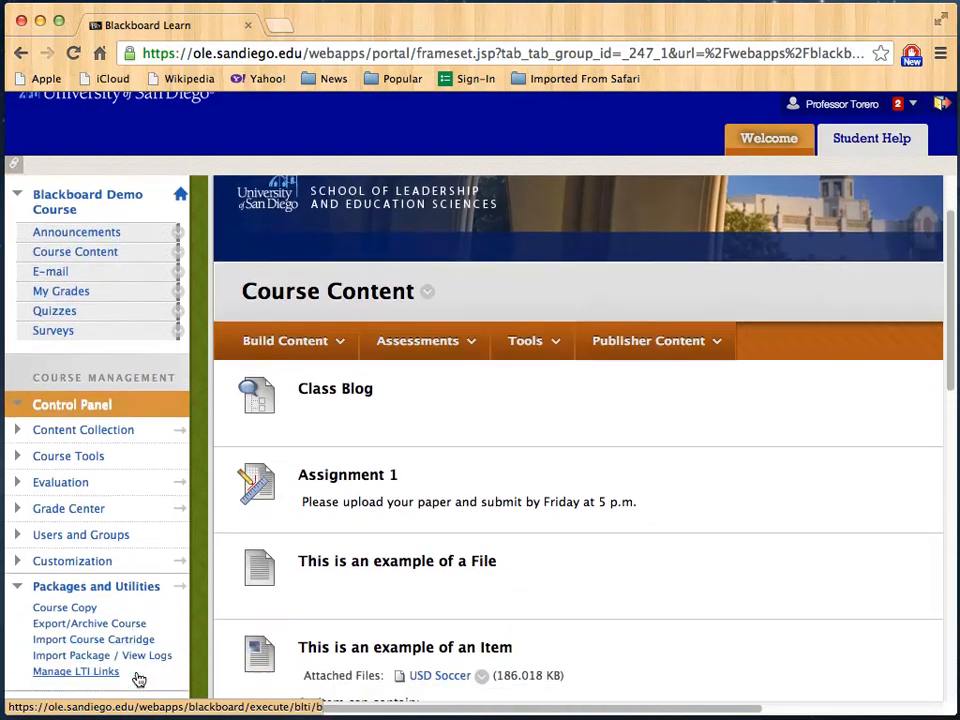
scroll("down", 3)
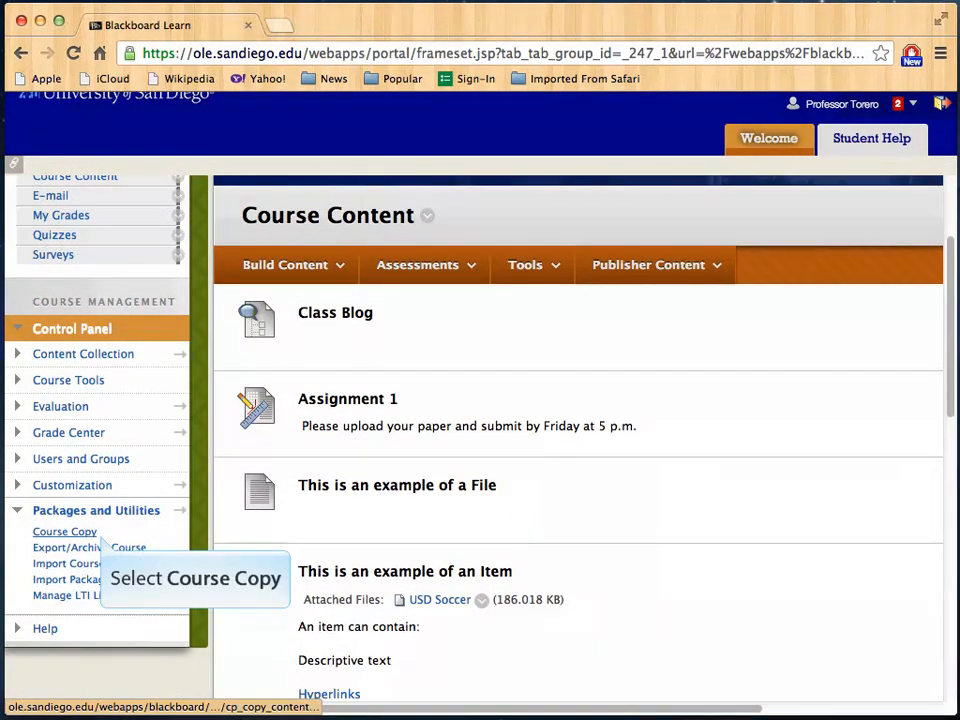
Open Course Copy and browse for a destination course ID
left_click(64, 531)
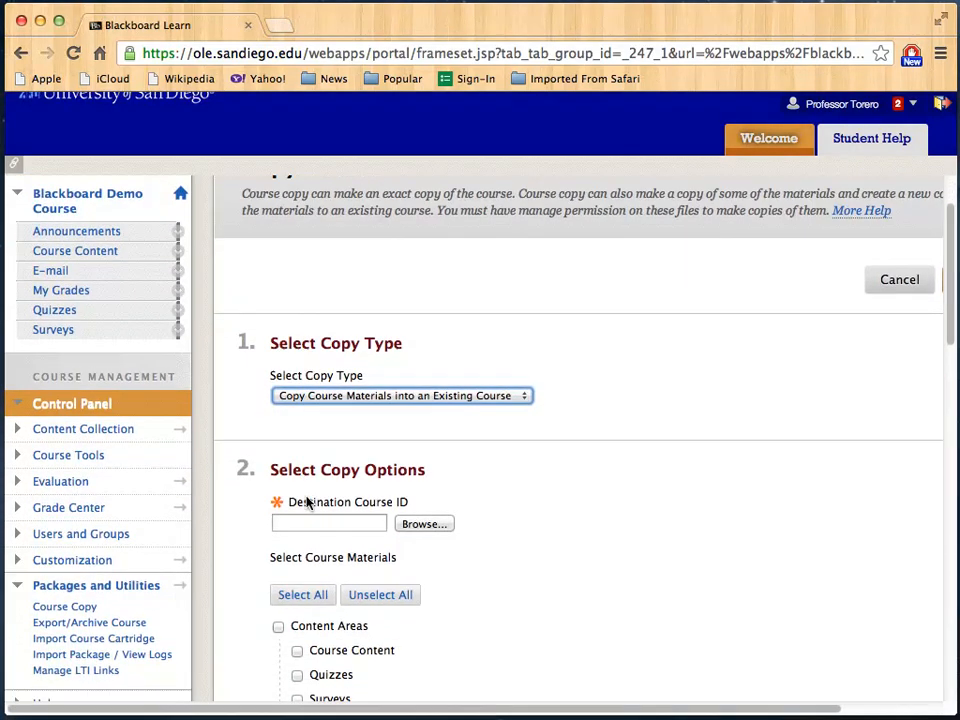
scroll("down", 3)
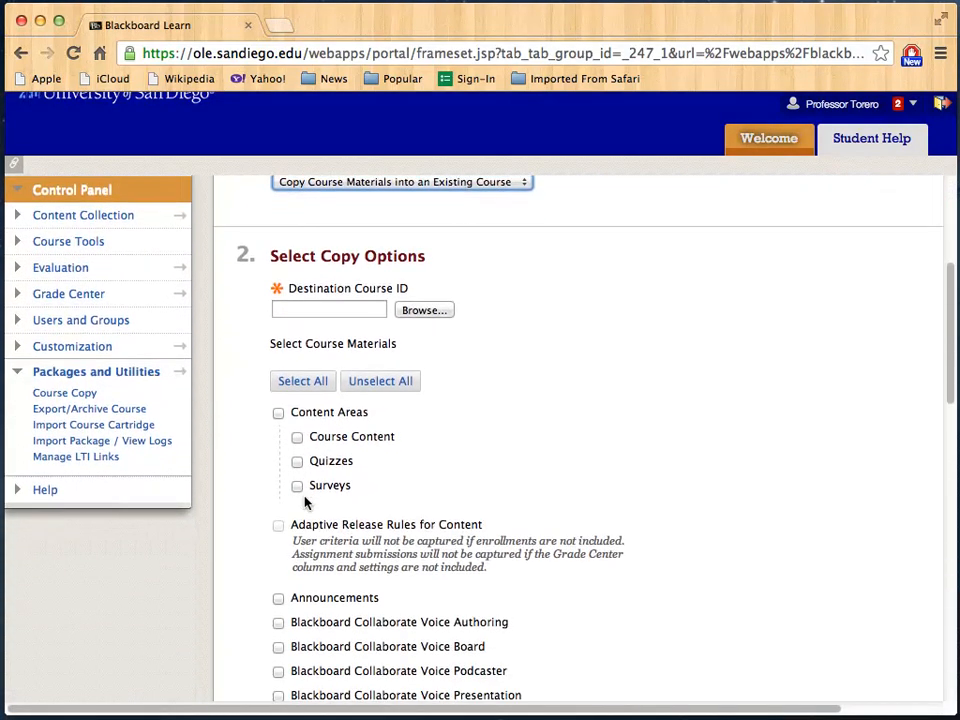
scroll("down", 3)
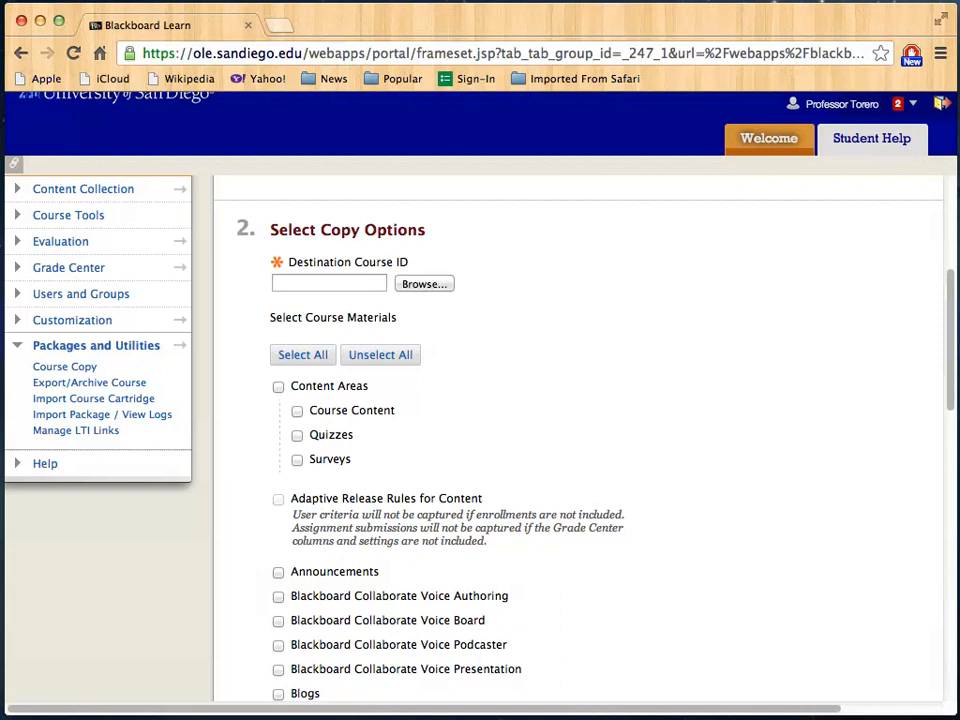
mouse_move(424, 283)
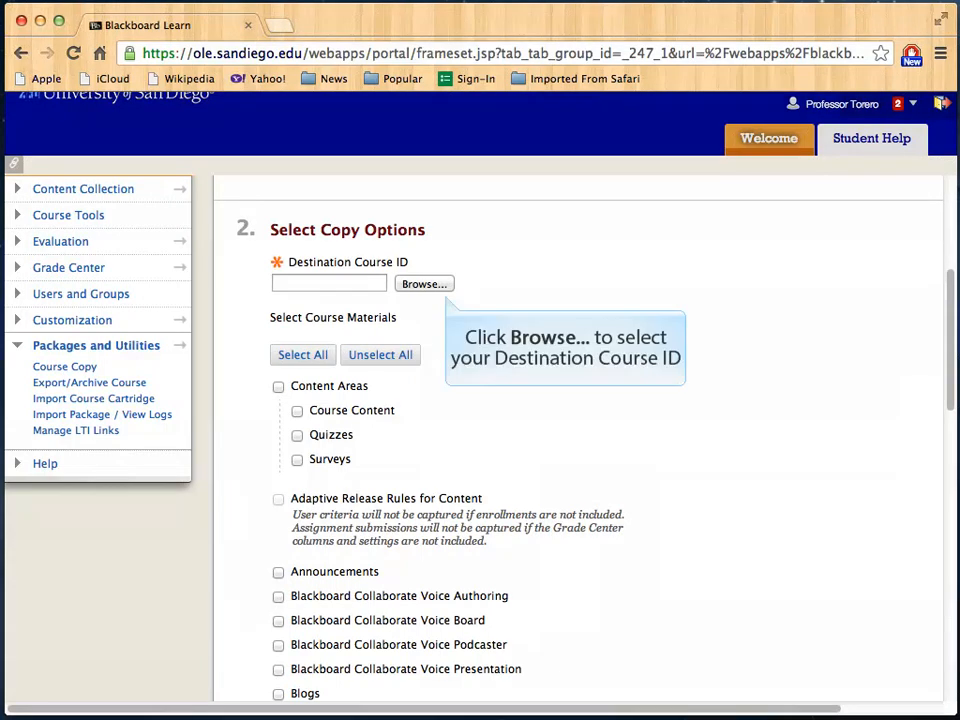
left_click(424, 283)
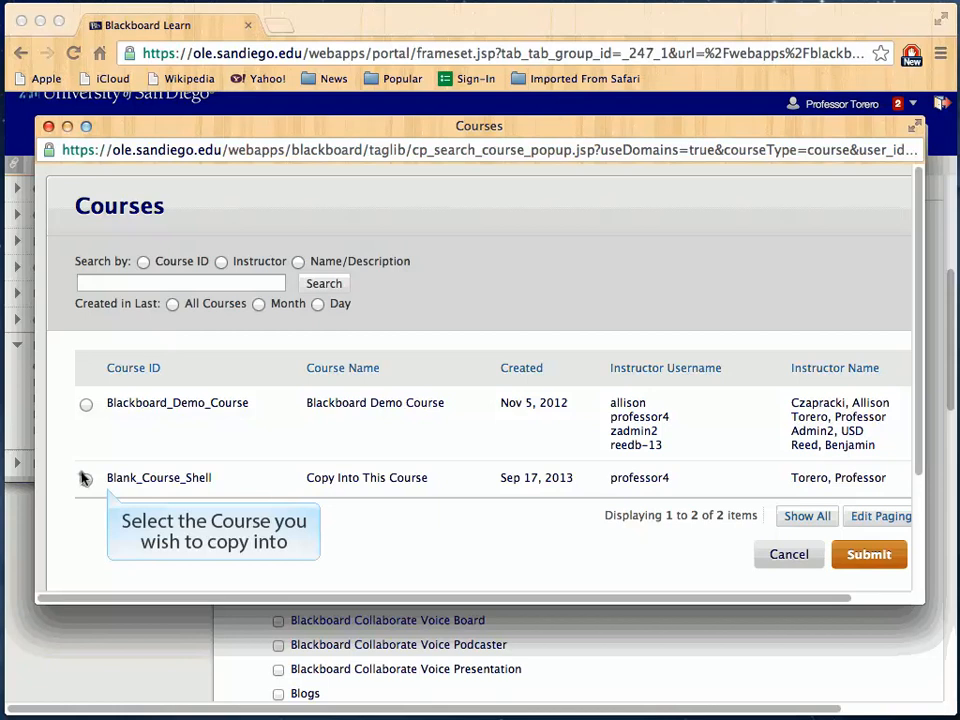
Choose Blank_Course_Shell in the Courses popup and submit it
left_click(86, 478)
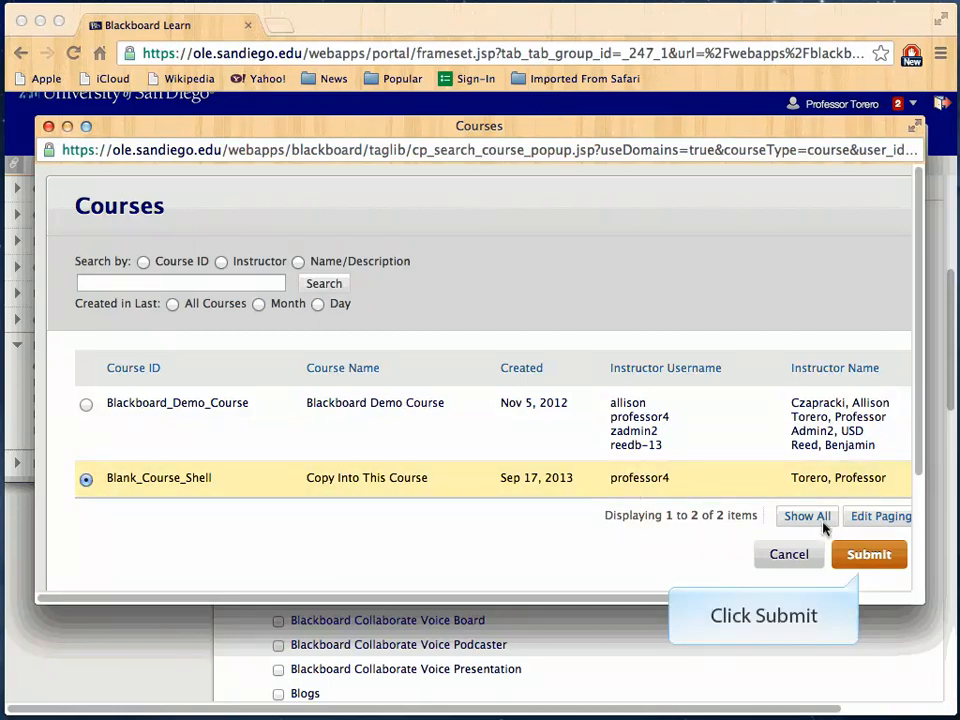
left_click(868, 554)
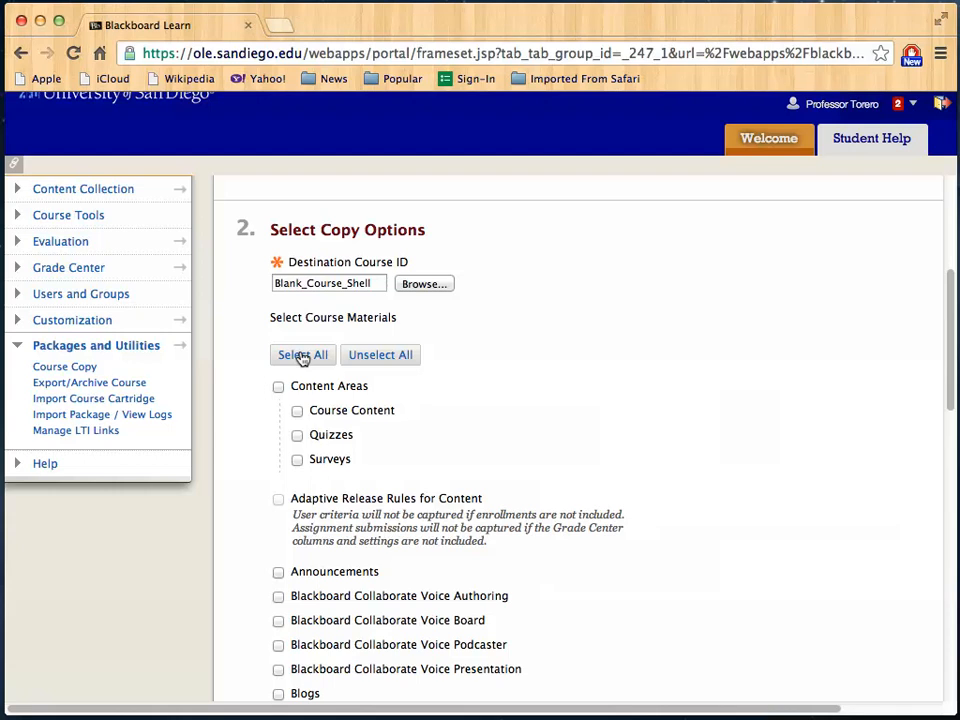
Select all course materials and submit the copy request
left_click(303, 354)
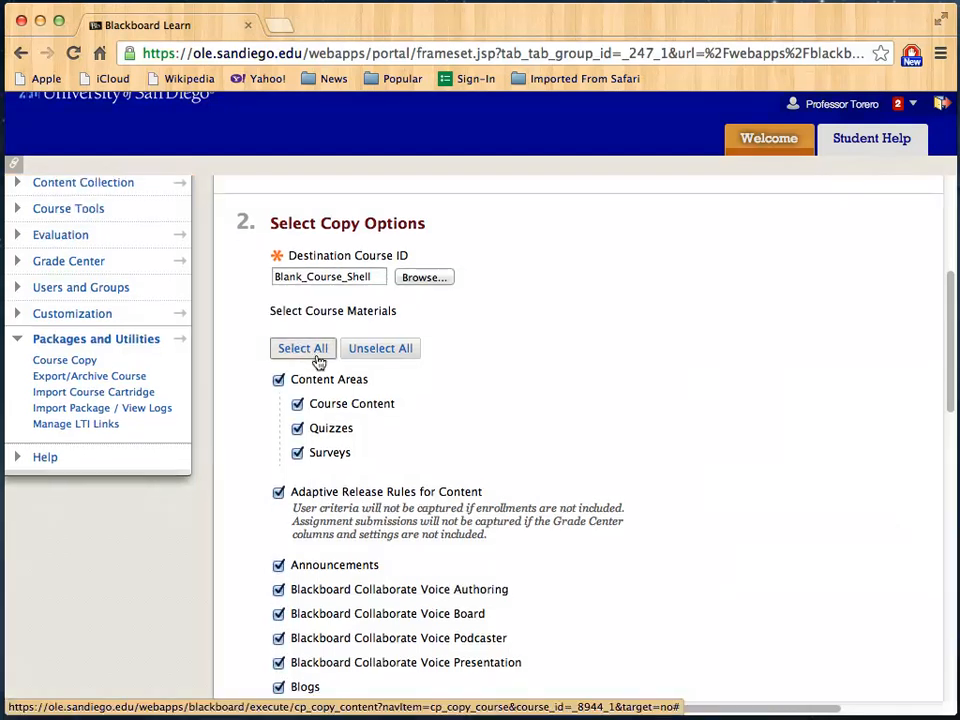
scroll("down", 3)
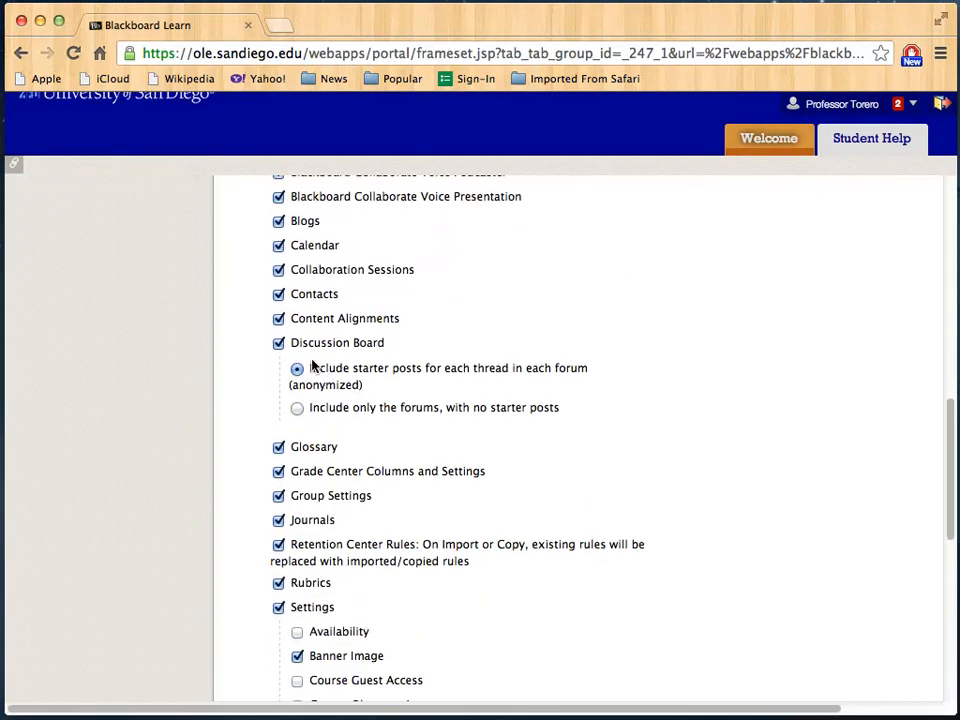
scroll("down", 3)
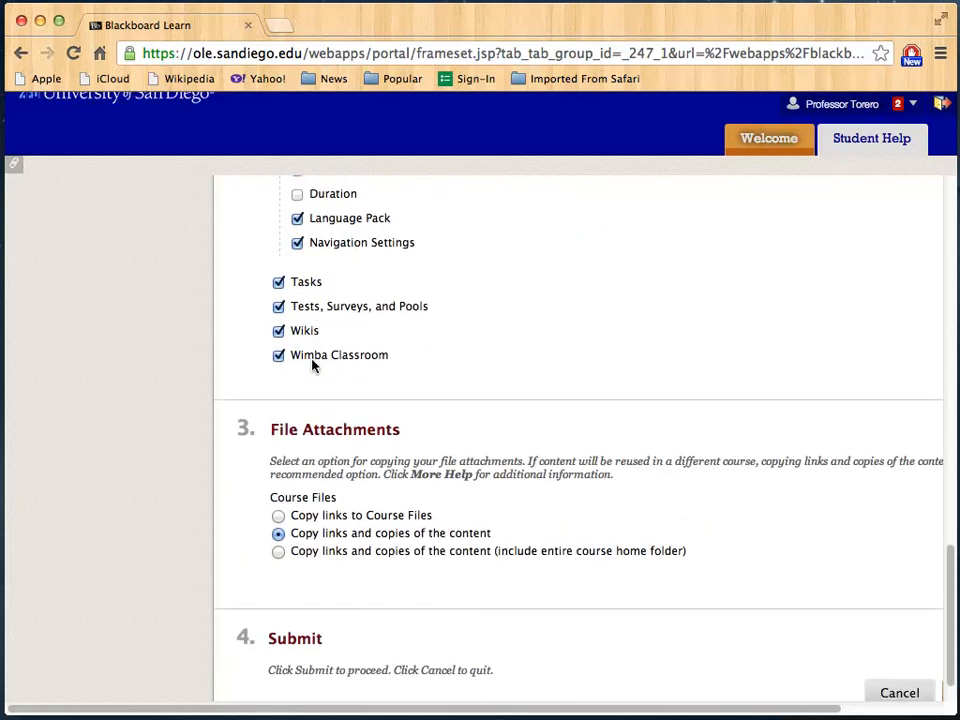
scroll("down", 3)
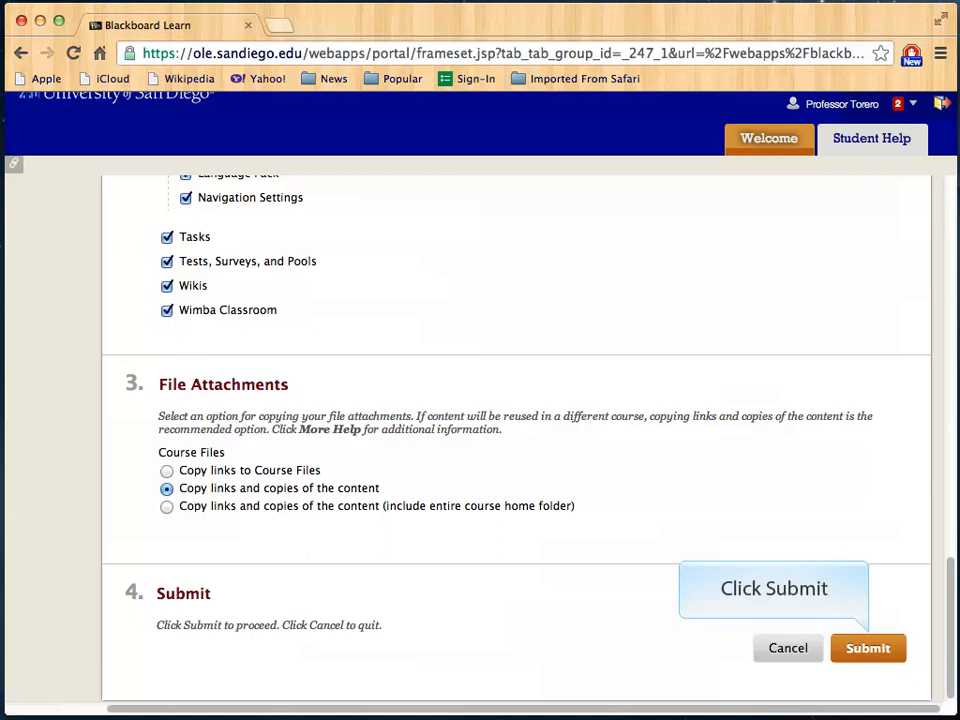
left_click(867, 648)
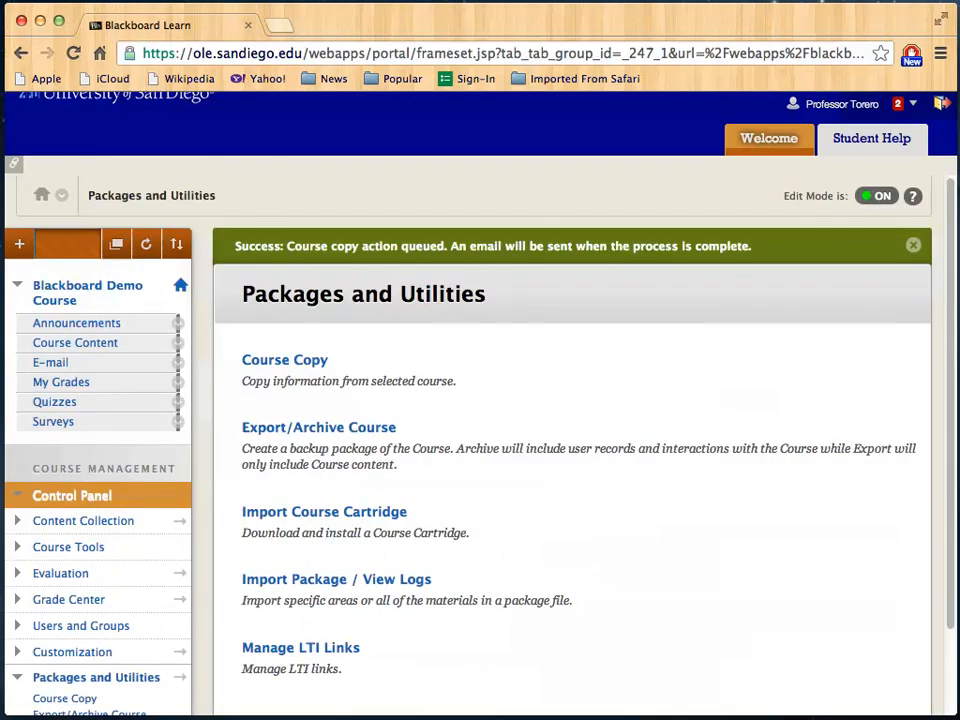